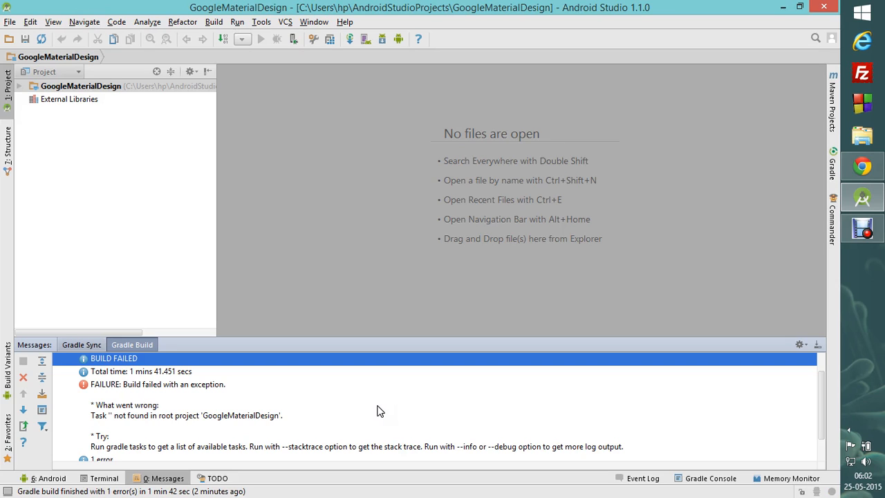
- Change directory to the pasted GoogleMaterialDesign project path with cd
click(147, 21)
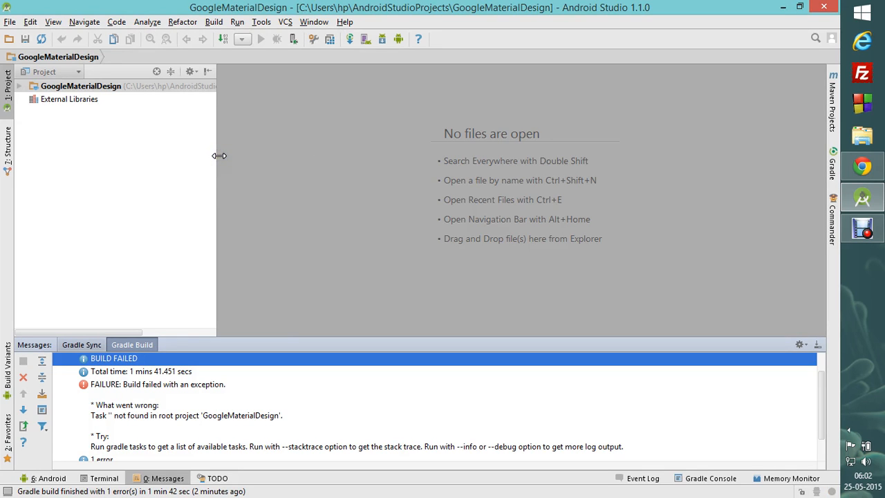
click(850, 428)
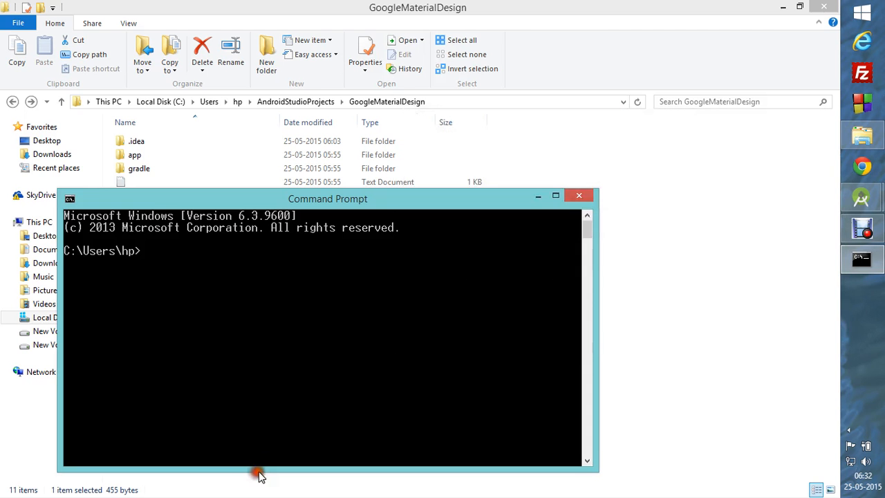
mouse_move(293, 377)
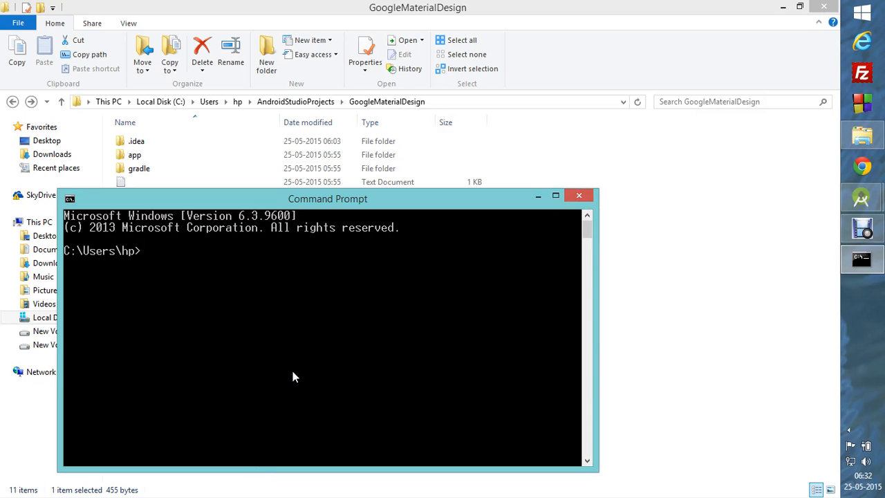
text(cd)
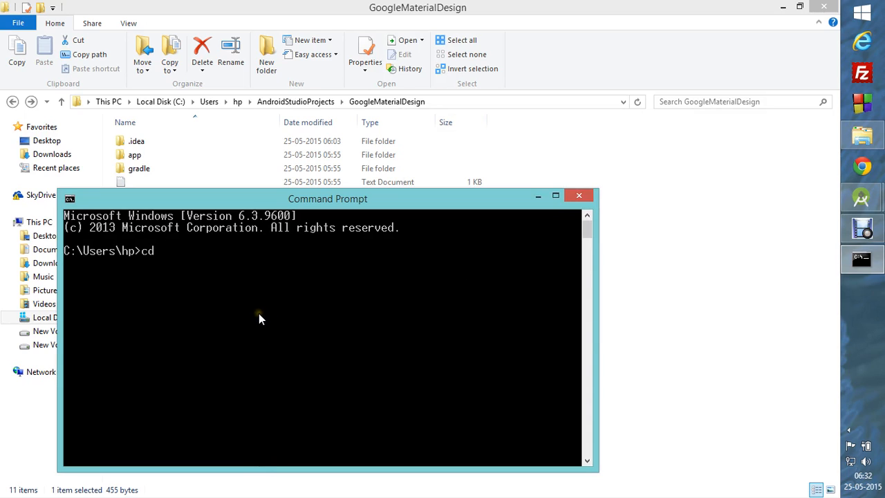
right_click(261, 319)
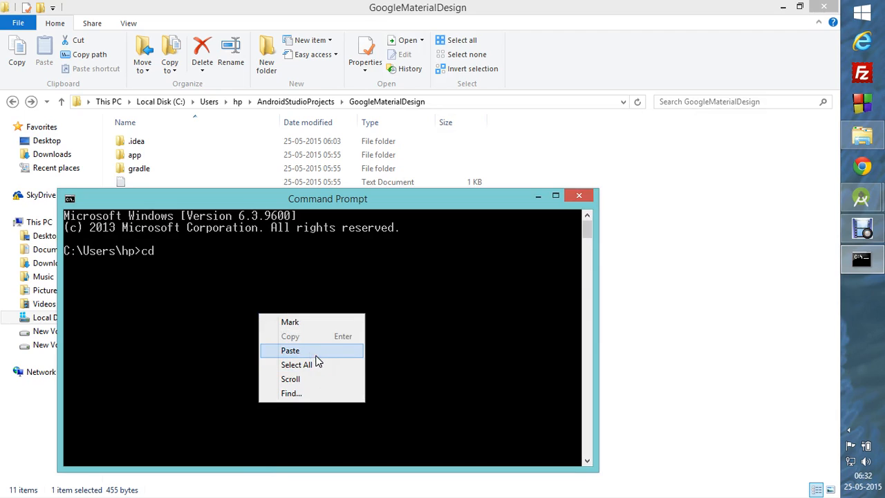
click(290, 350)
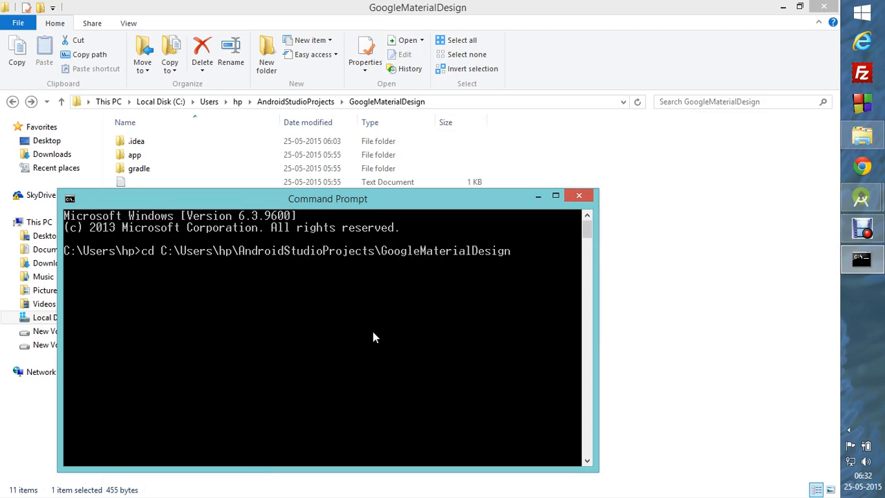
key(Return)
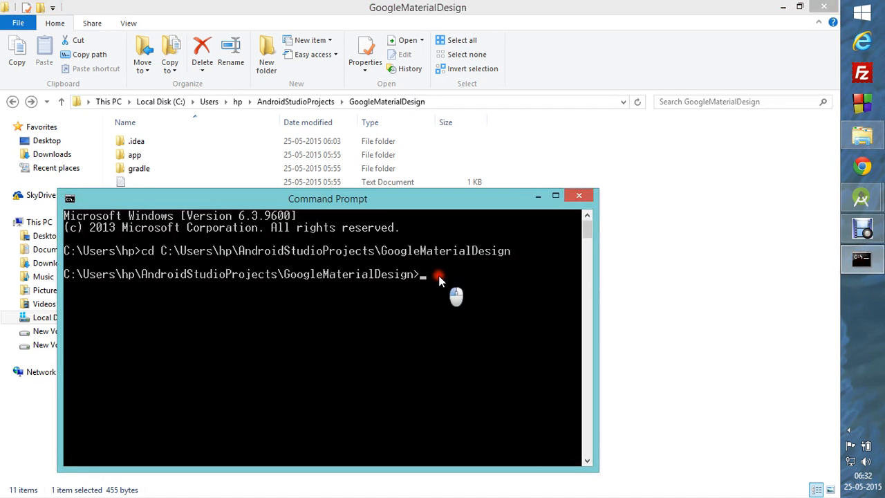
- Replace a stray 'build' entry with the command 'gradlew build' at the project prompt
text(bu)
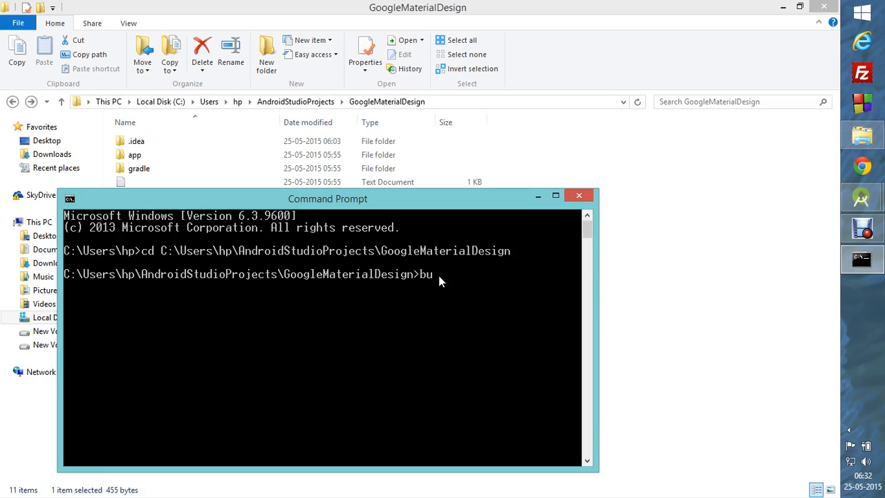
text(ild)
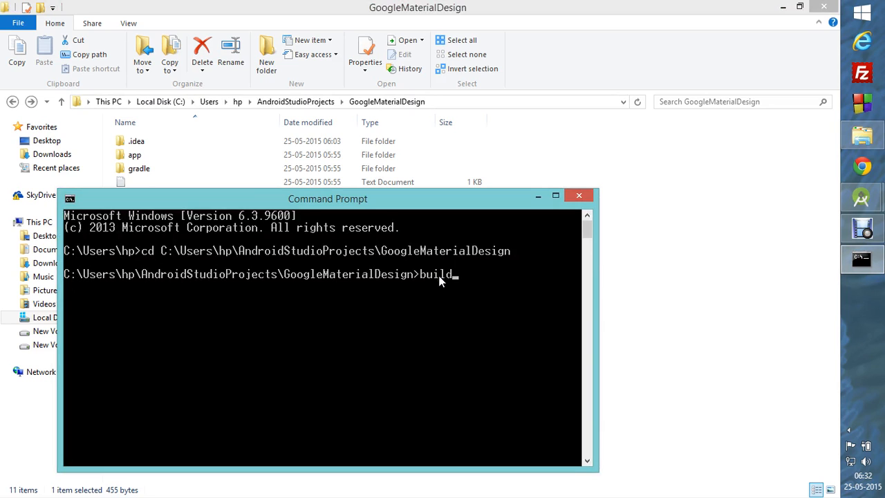
click(848, 430)
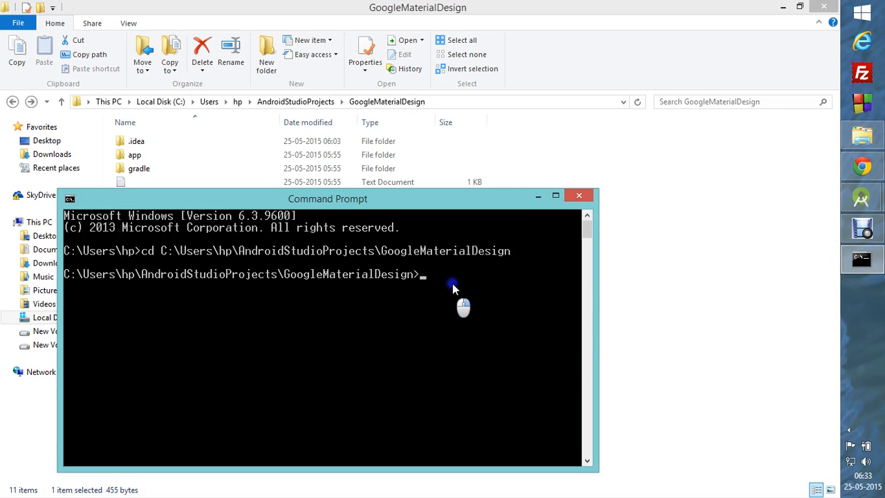
text(gradlew build)
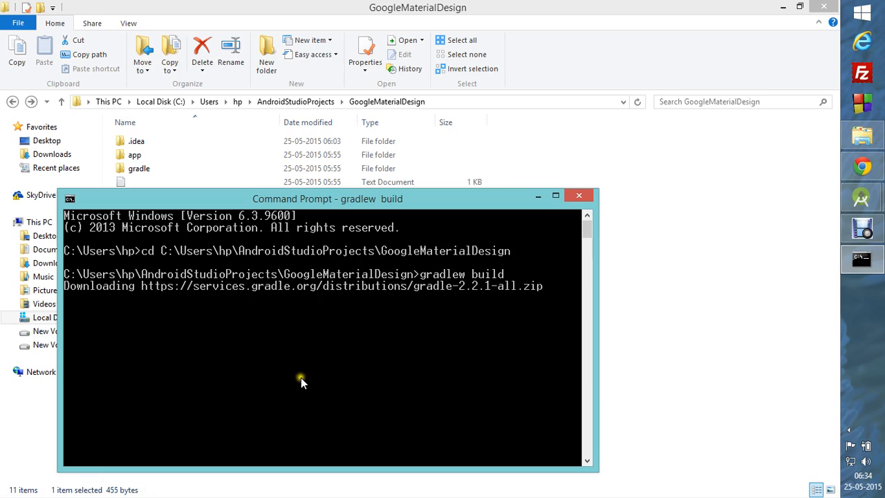
mouse_move(263, 347)
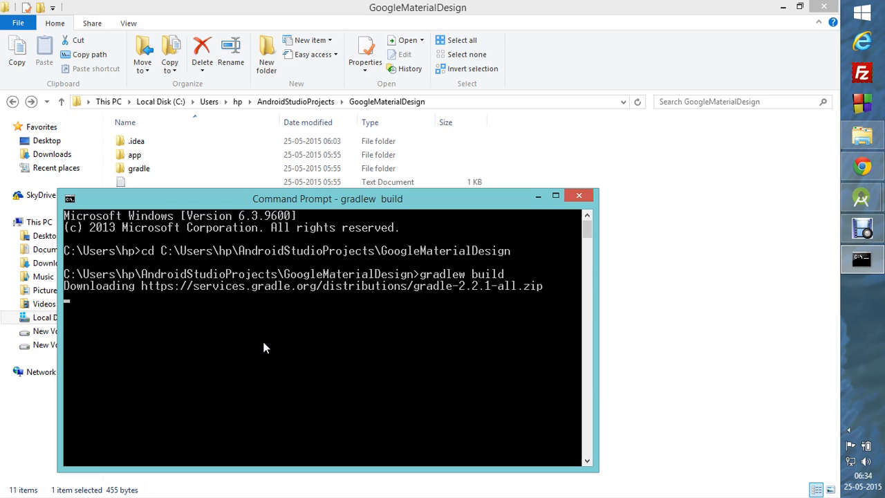
mouse_move(315, 323)
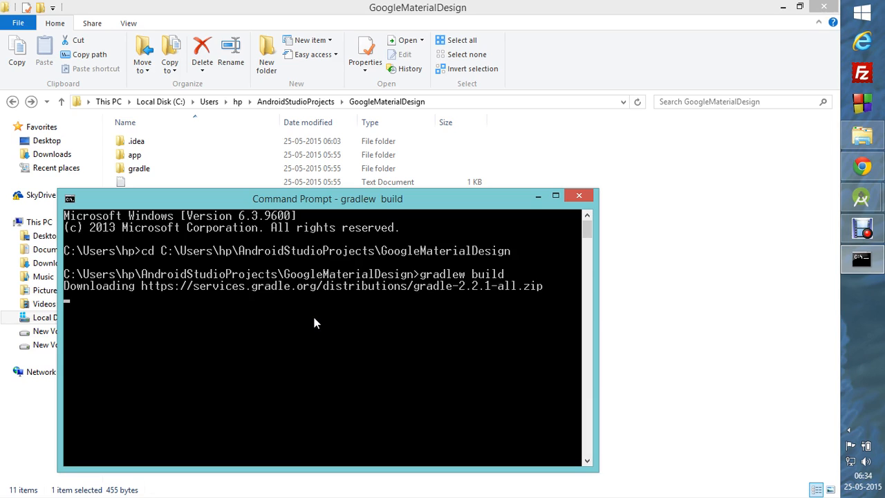
mouse_move(291, 331)
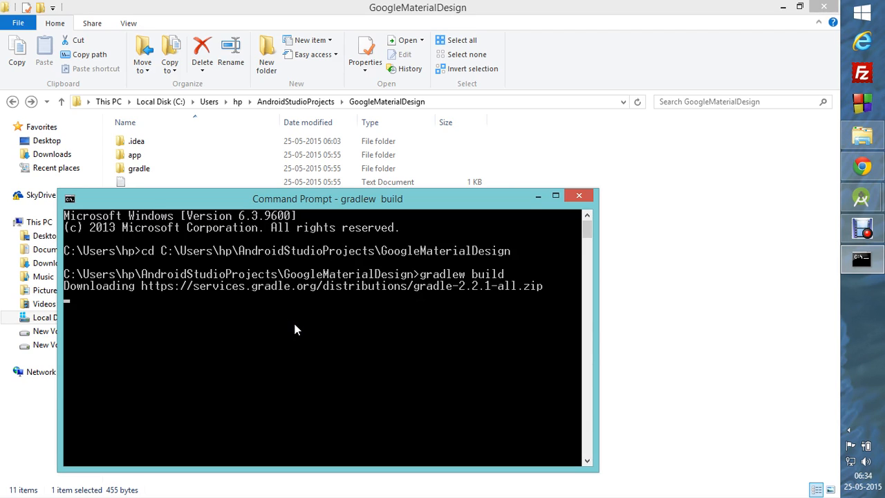
mouse_move(294, 319)
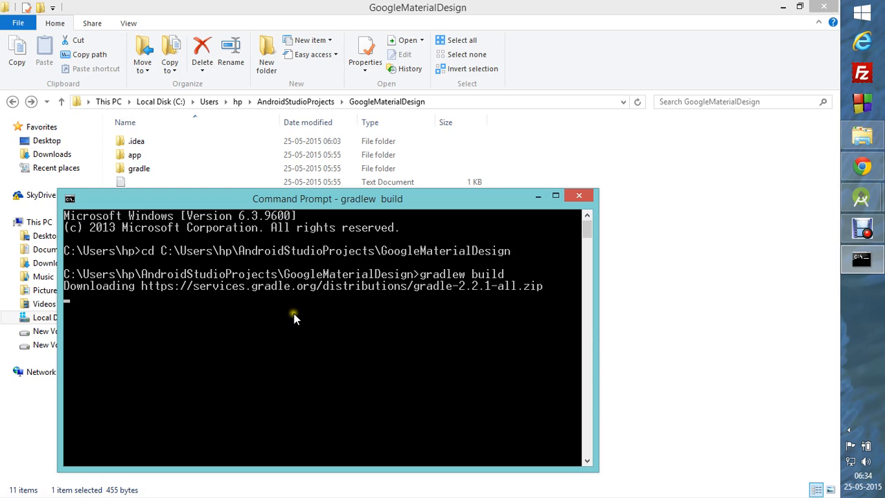